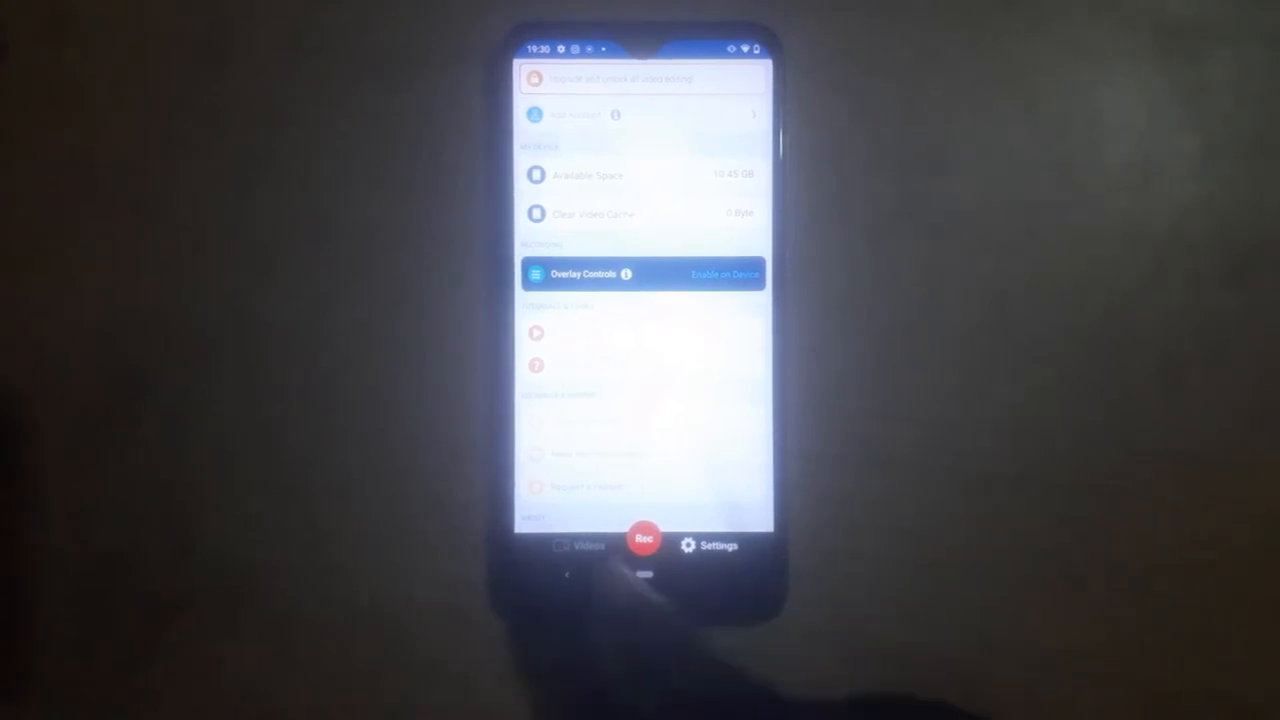
# Step: Return from Settings to the empty Videos list via the bottom bar
pyautogui.click(578, 545)
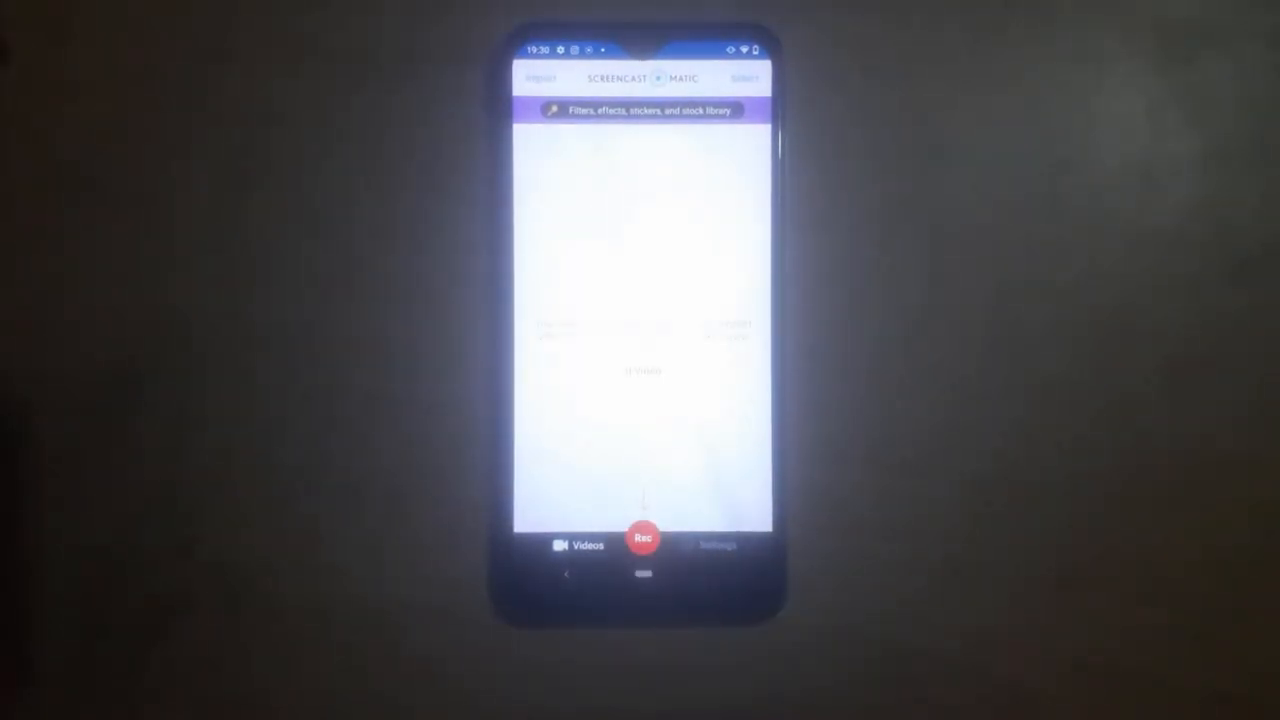
# Step: Bring up the new-recording setup sheet with its recording type choices
pyautogui.click(716, 545)
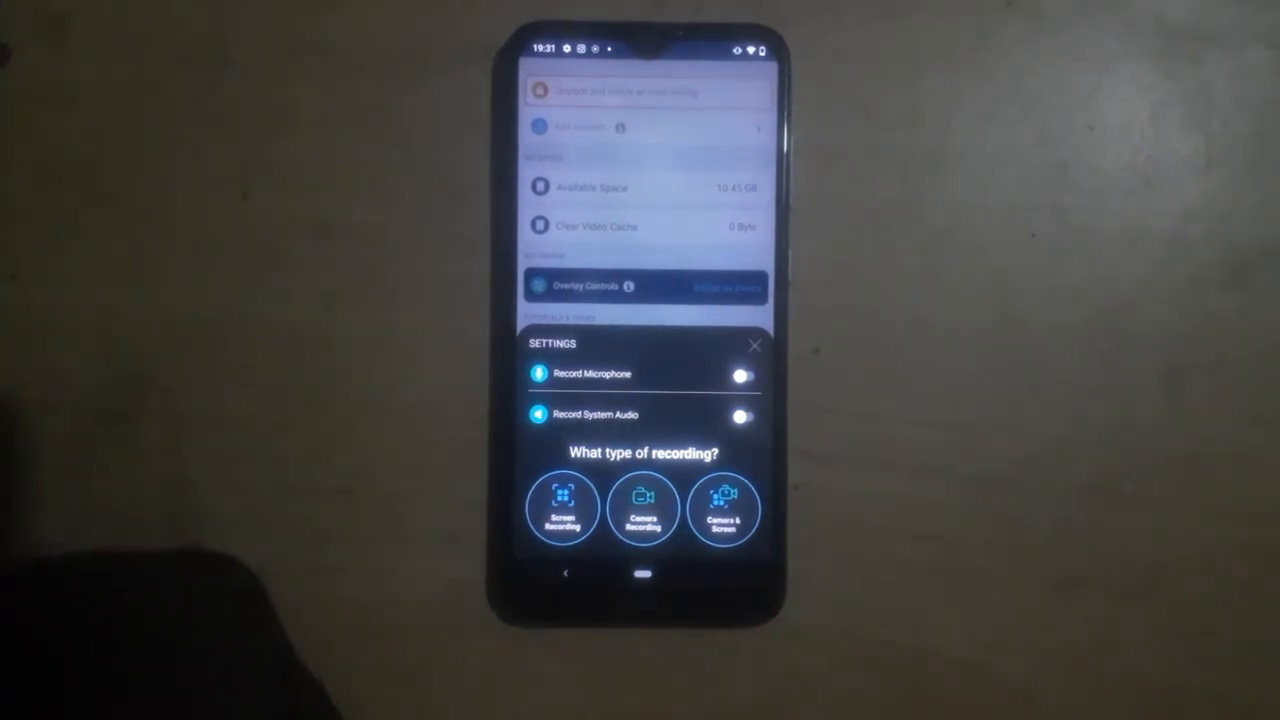
# Step: Turn on Record Microphone and choose Camera & Screen as the recording type
pyautogui.click(742, 375)
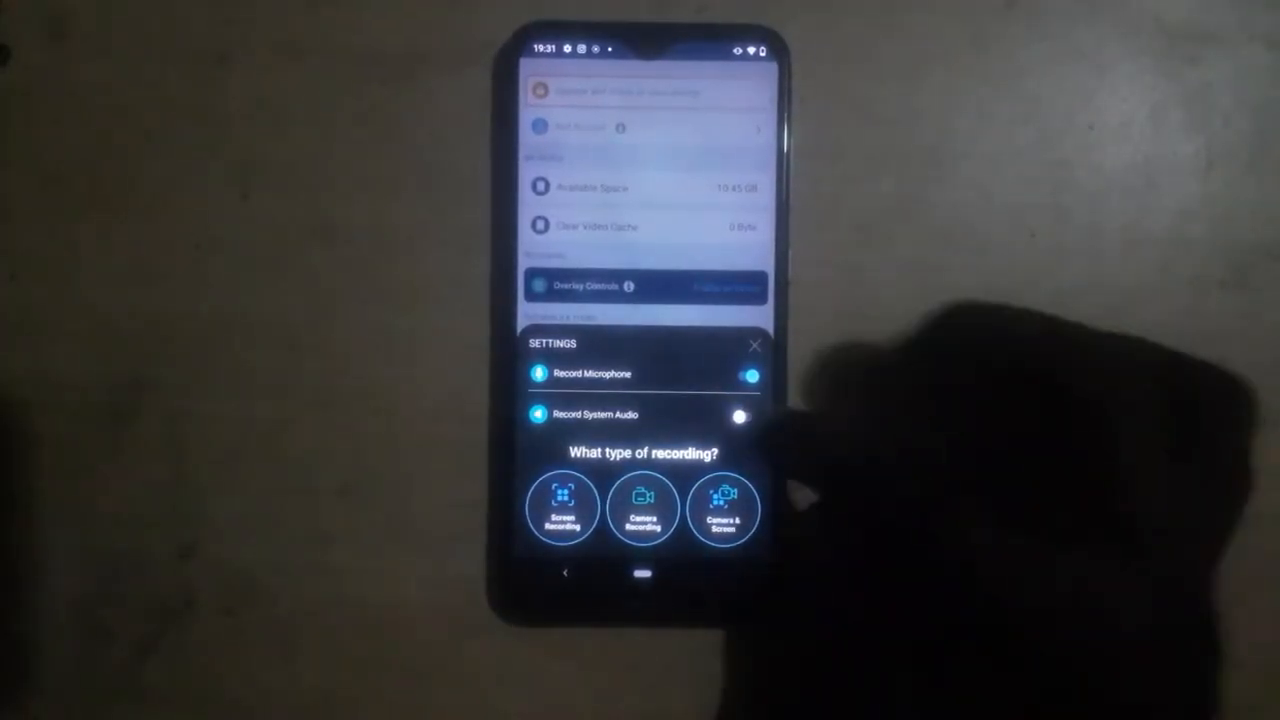
pyautogui.click(740, 414)
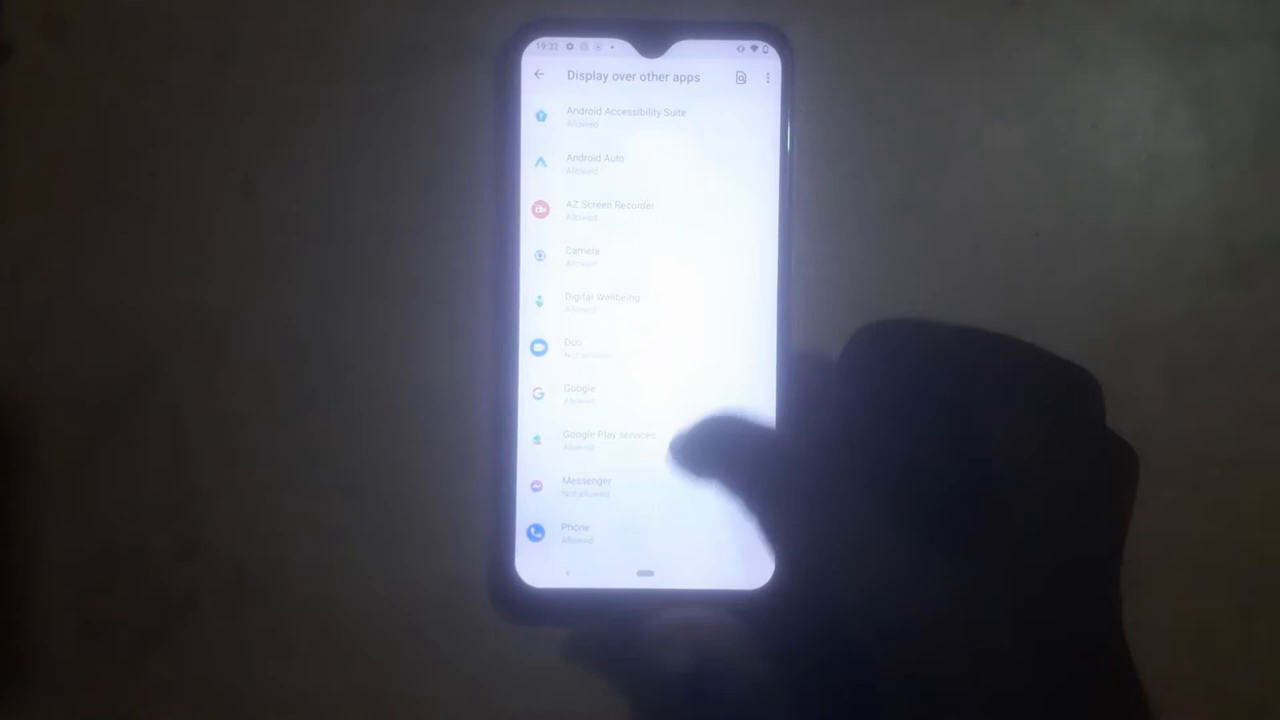
# Step: Scroll the Display over other apps list to look for Screencast-O-Matic
pyautogui.scroll(-3)
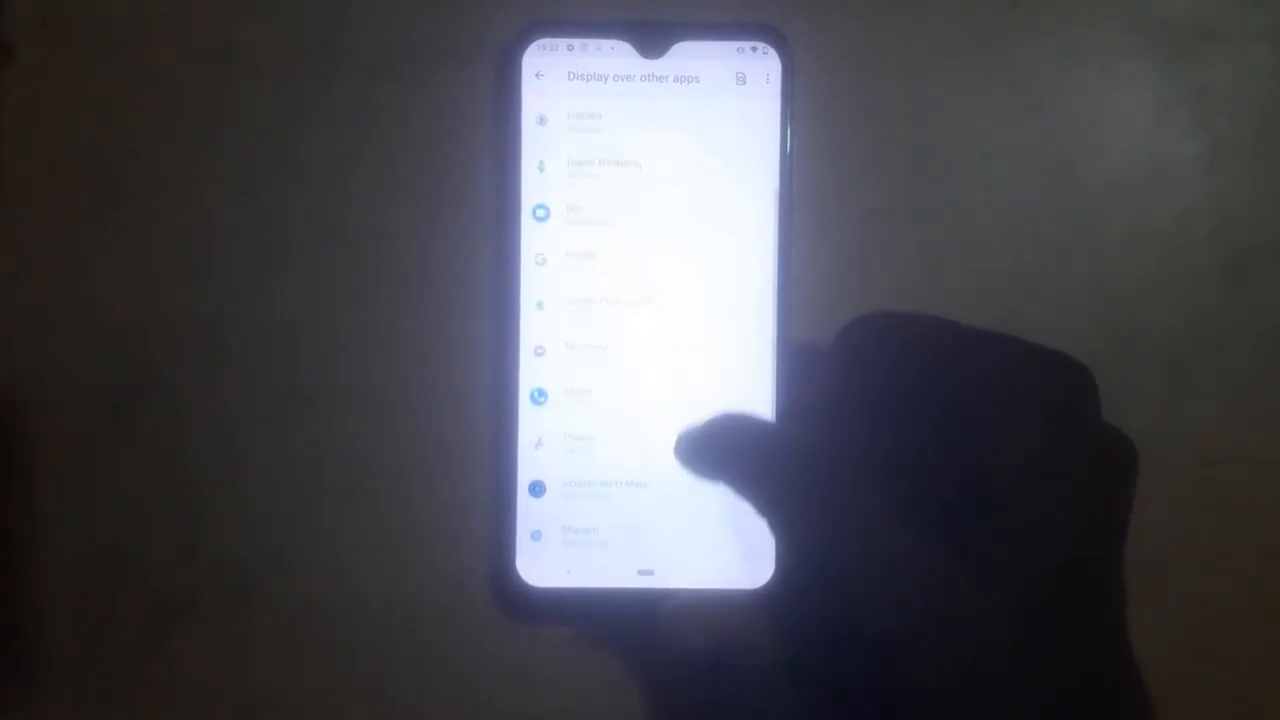